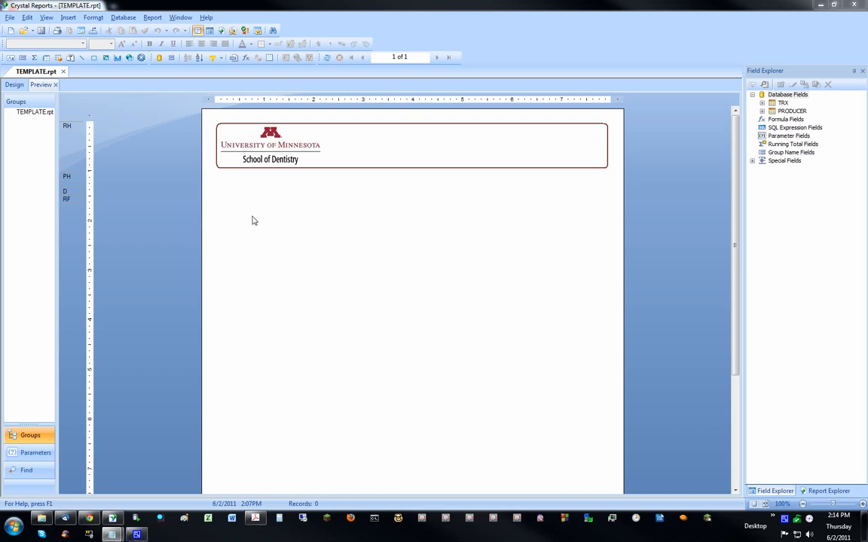
{"action": "mouse_move", "coordinate": [788, 158]}
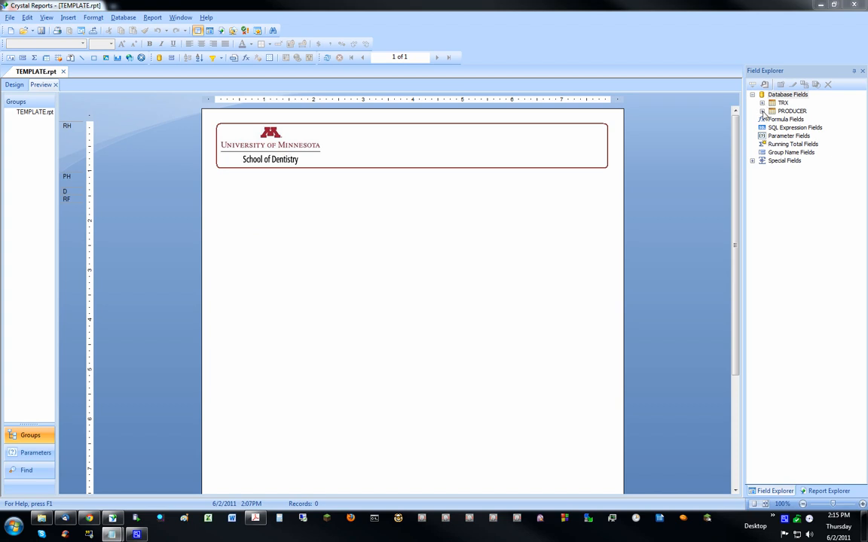
{"action": "mouse_move", "coordinate": [766, 111]}
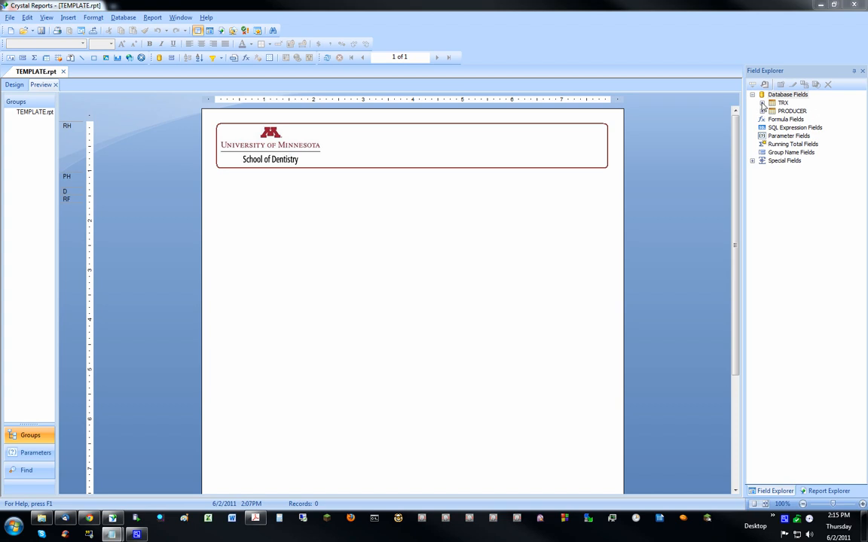
{"action": "mouse_move", "coordinate": [762, 111]}
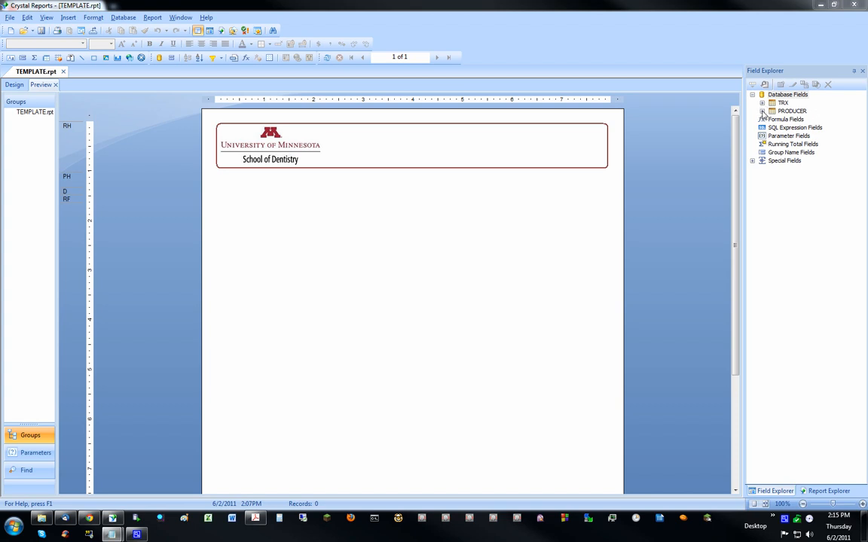
Add PRODUCER.Producer to the report and page through the preview listing every producer ID
{"action": "left_click", "coordinate": [763, 111]}
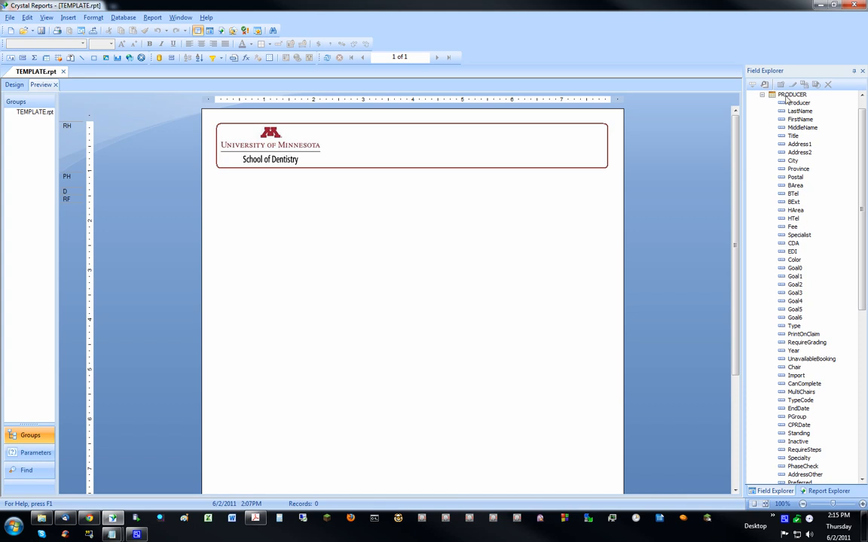
{"action": "mouse_move", "coordinate": [799, 105]}
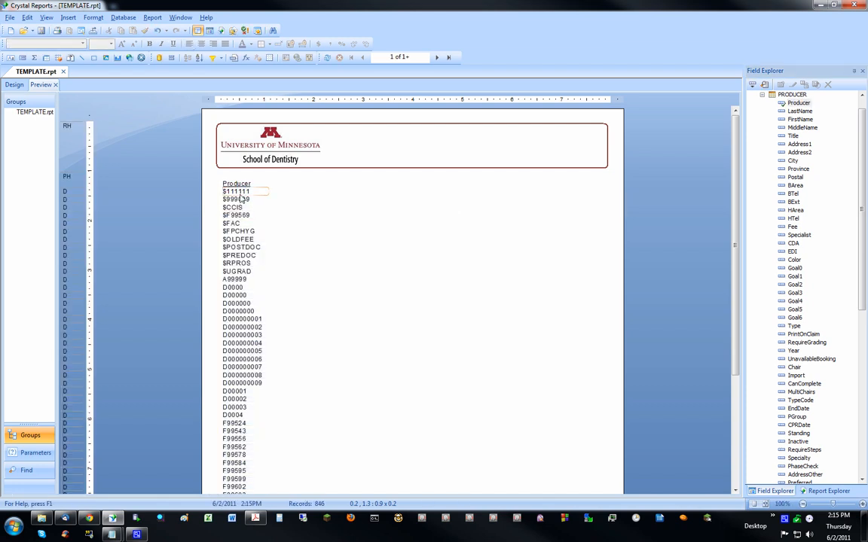
{"action": "mouse_move", "coordinate": [241, 208]}
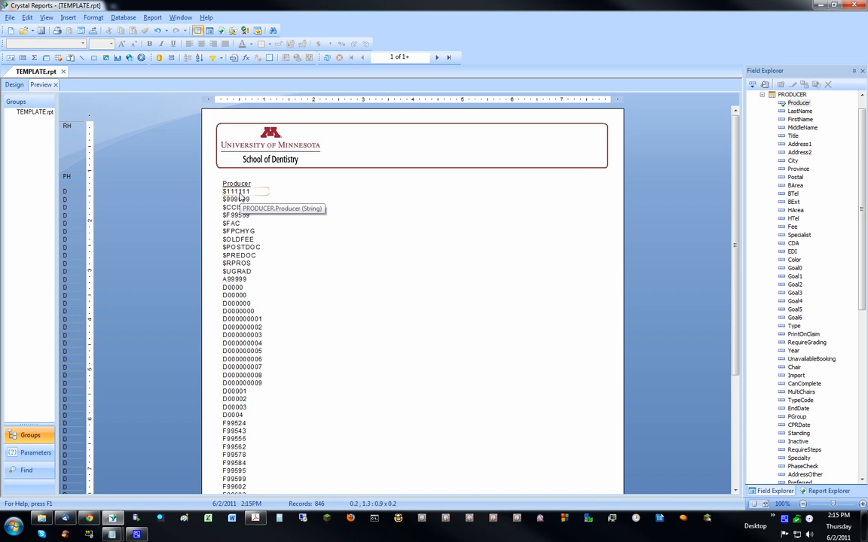
{"action": "mouse_move", "coordinate": [370, 199]}
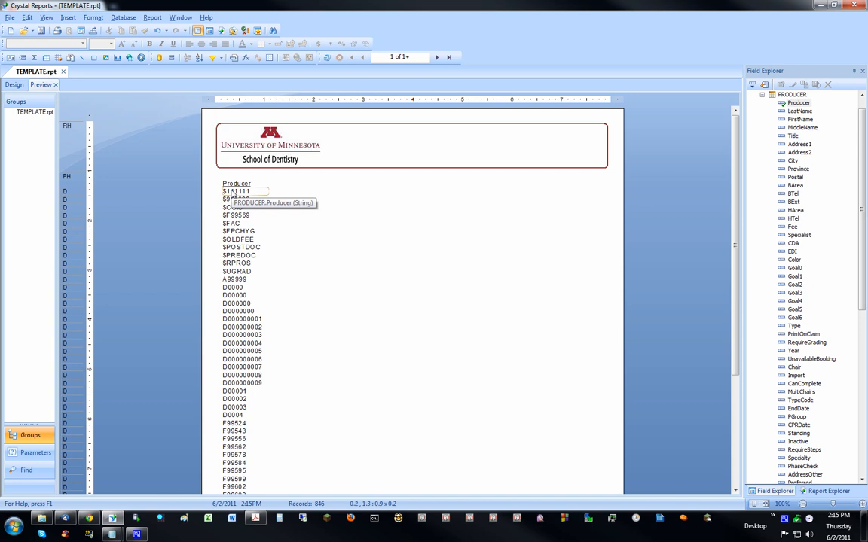
{"action": "left_click", "coordinate": [437, 57]}
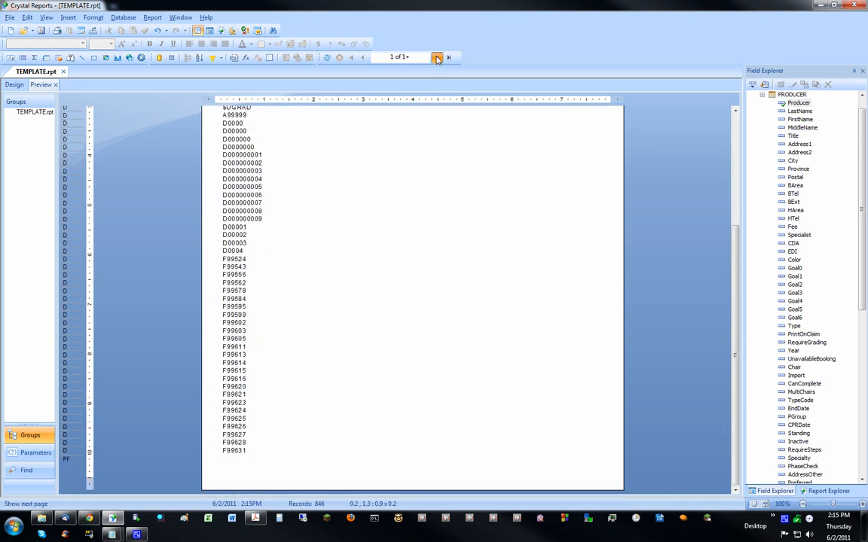
{"action": "left_click", "coordinate": [437, 57]}
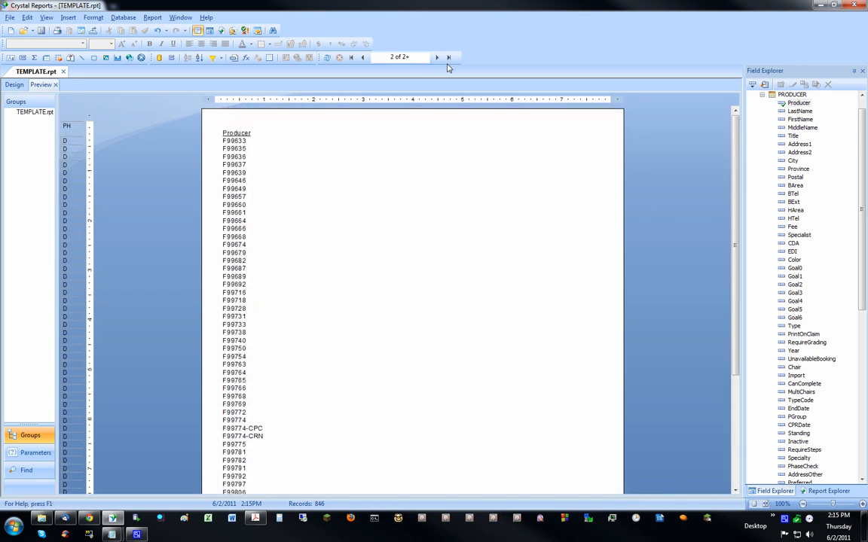
{"action": "left_click", "coordinate": [437, 58]}
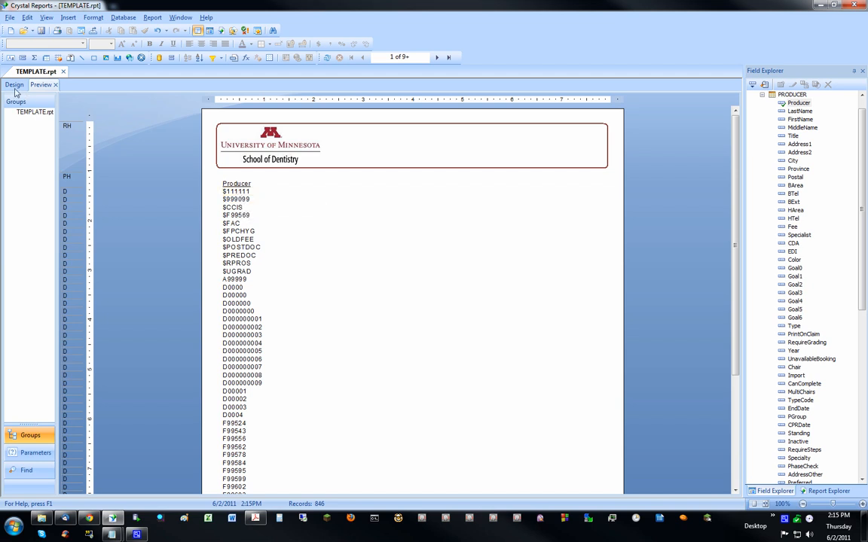
Move the Producer field toward the left margin in Design, remove all vertical guidelines, and re-preview
{"action": "left_click", "coordinate": [13, 85]}
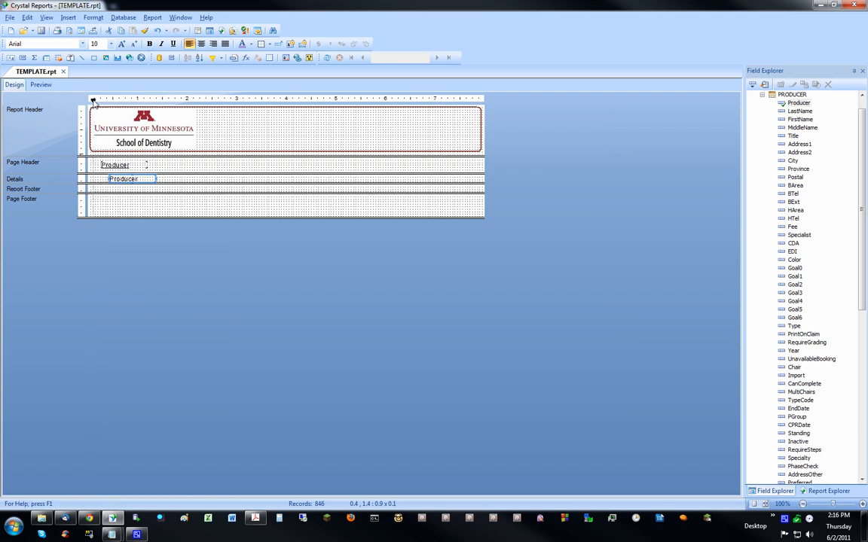
{"action": "left_click_drag", "start_coordinate": [115, 164], "coordinate": [114, 165]}
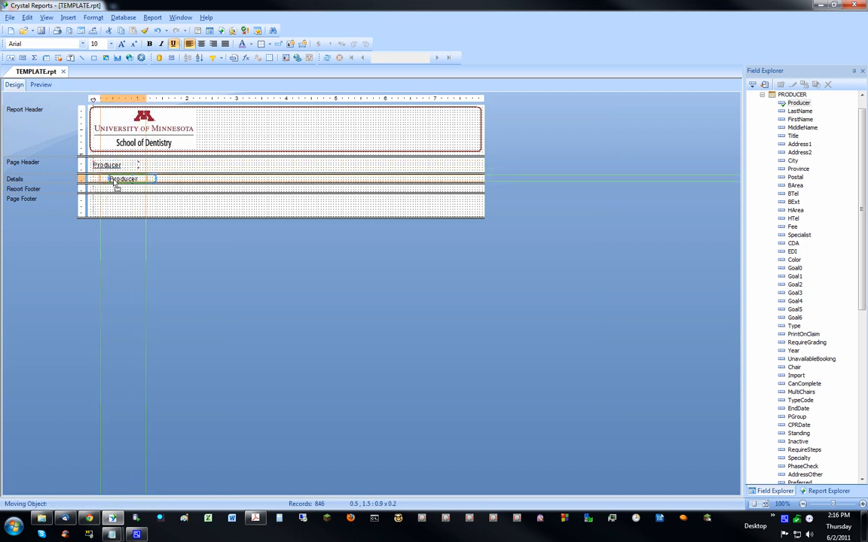
{"action": "right_click", "coordinate": [121, 181]}
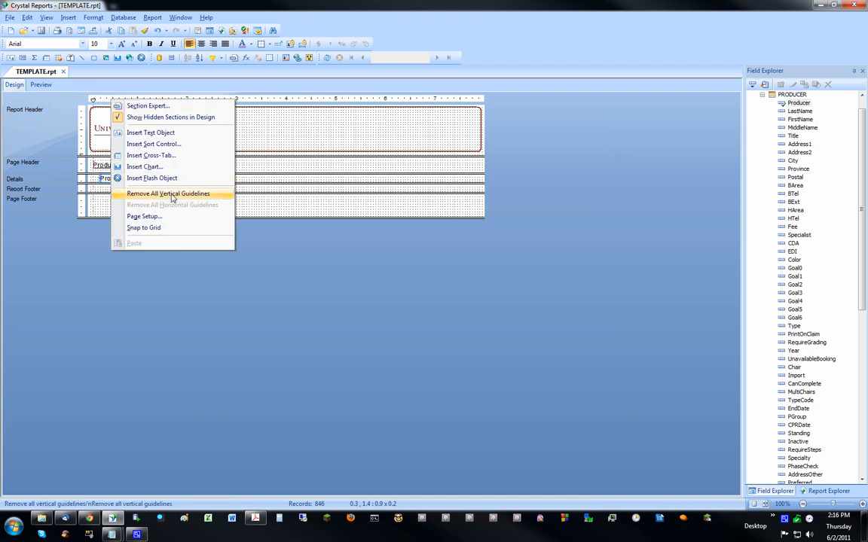
{"action": "mouse_move", "coordinate": [181, 197]}
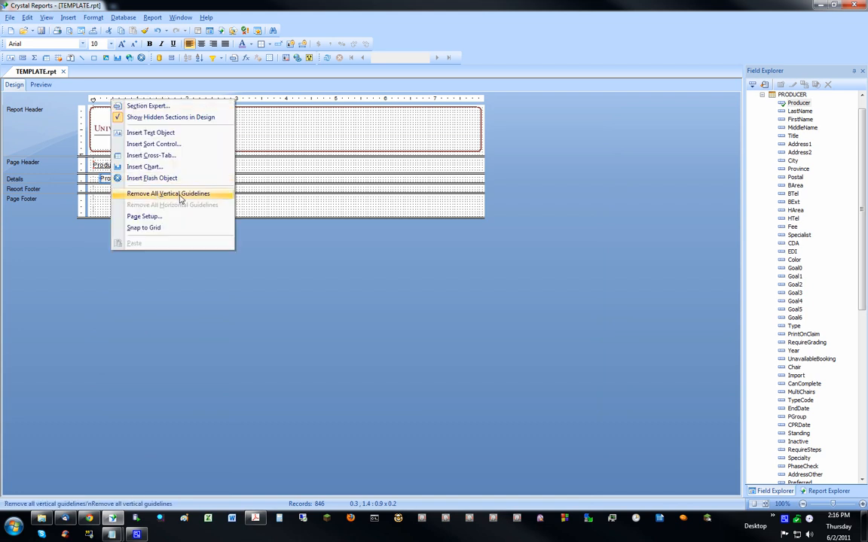
{"action": "mouse_move", "coordinate": [187, 205]}
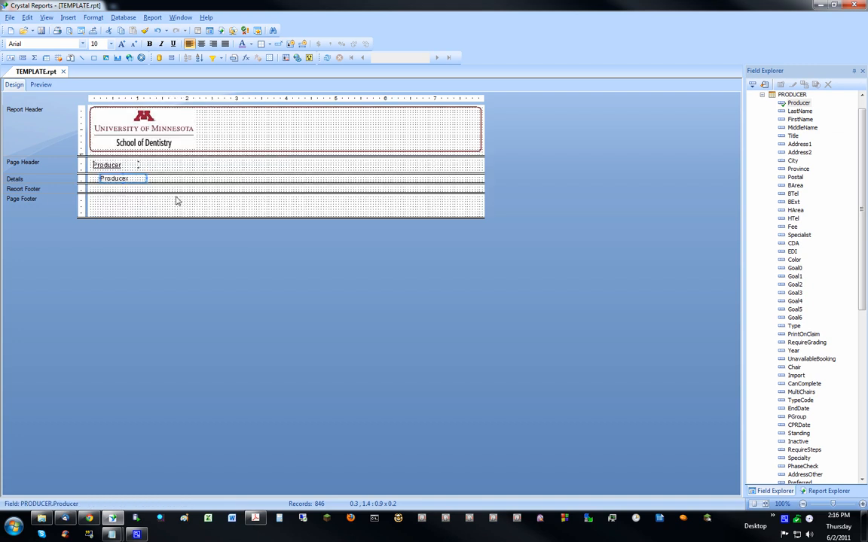
{"action": "left_click", "coordinate": [41, 85]}
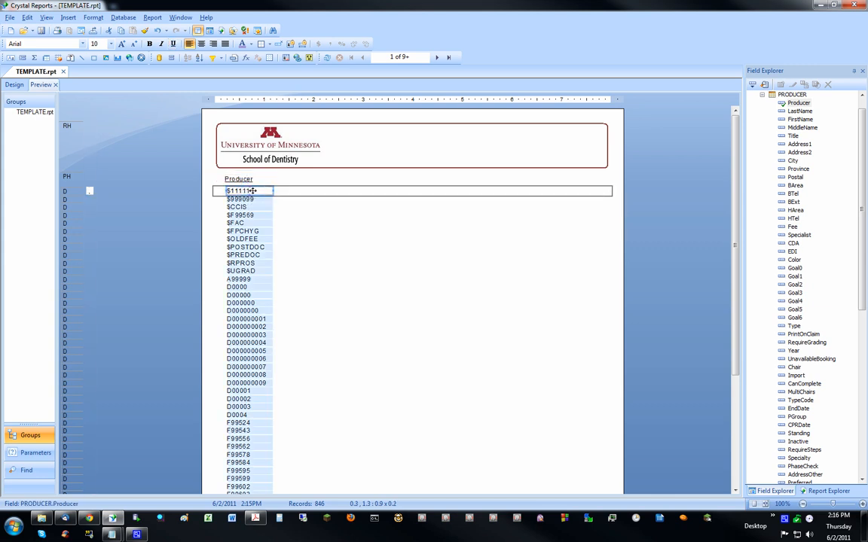
Nudge the Producer column and heading slightly right directly in the preview
{"action": "left_click_drag", "start_coordinate": [253, 190], "coordinate": [286, 196]}
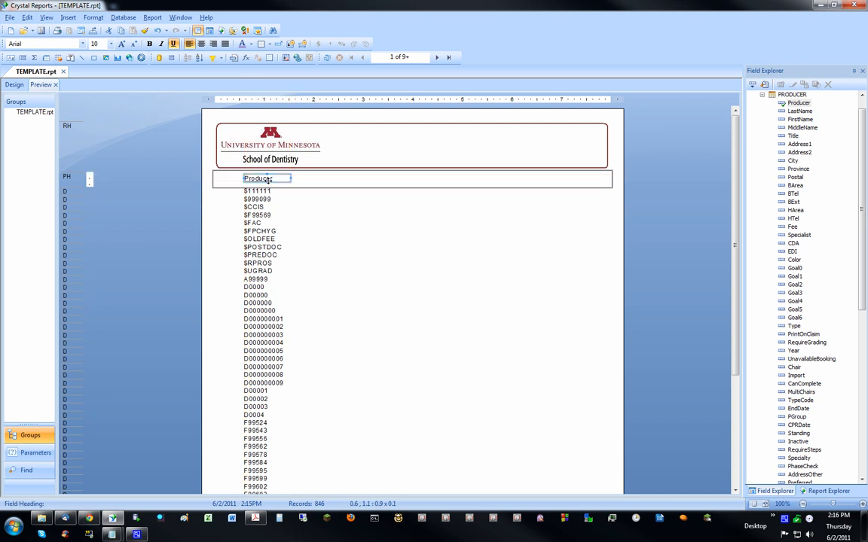
{"action": "mouse_move", "coordinate": [274, 188]}
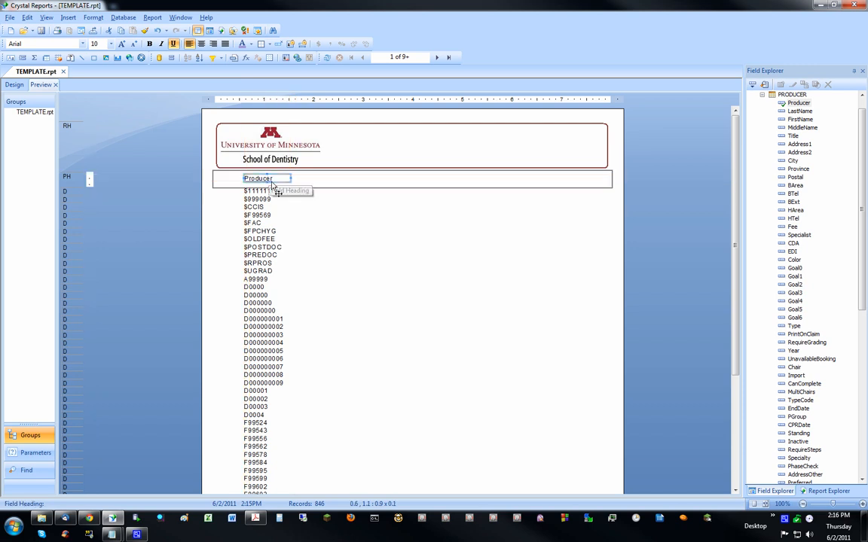
{"action": "mouse_move", "coordinate": [310, 187]}
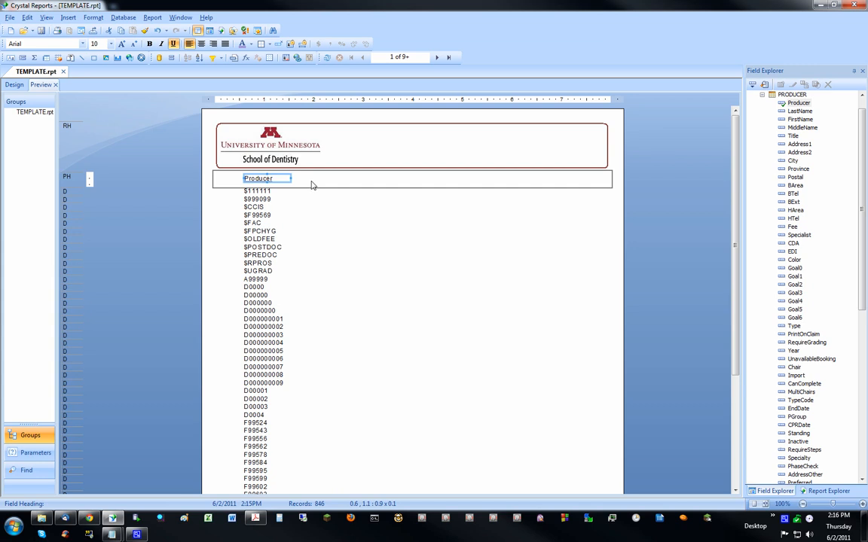
{"action": "mouse_move", "coordinate": [172, 58]}
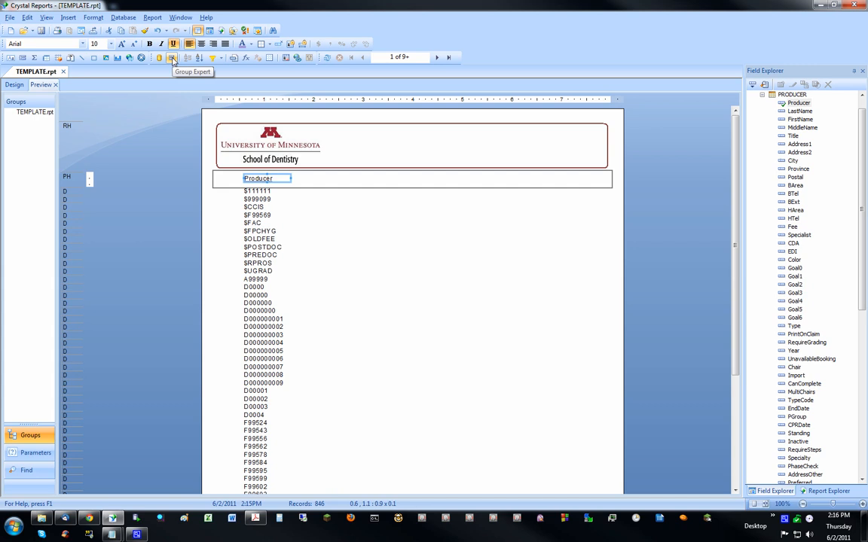
In Group Expert, group by PRODUCER.Producer then TRX.Procedure as a second level and confirm
{"action": "left_click", "coordinate": [171, 57]}
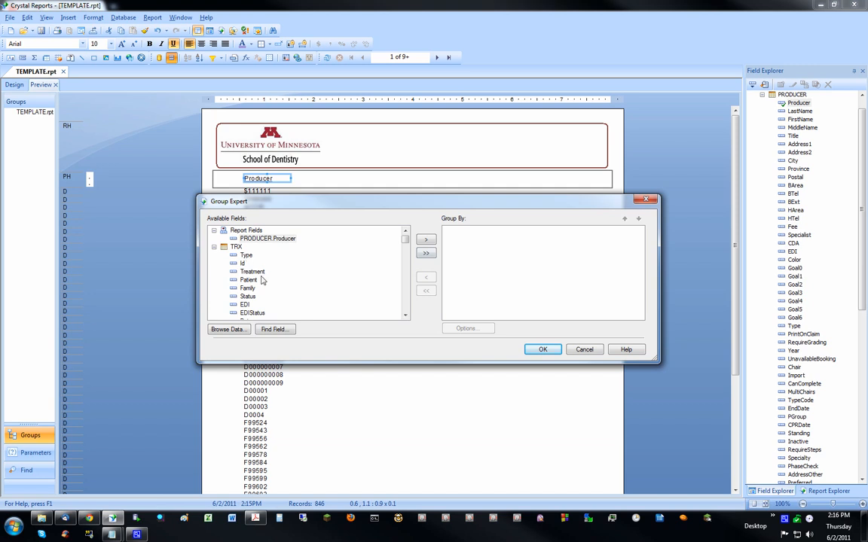
{"action": "mouse_move", "coordinate": [279, 241]}
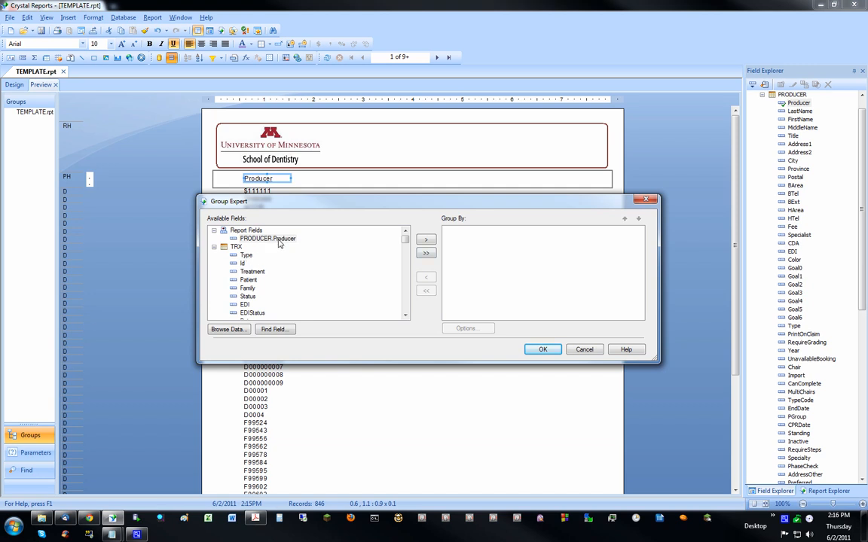
{"action": "left_click", "coordinate": [426, 239]}
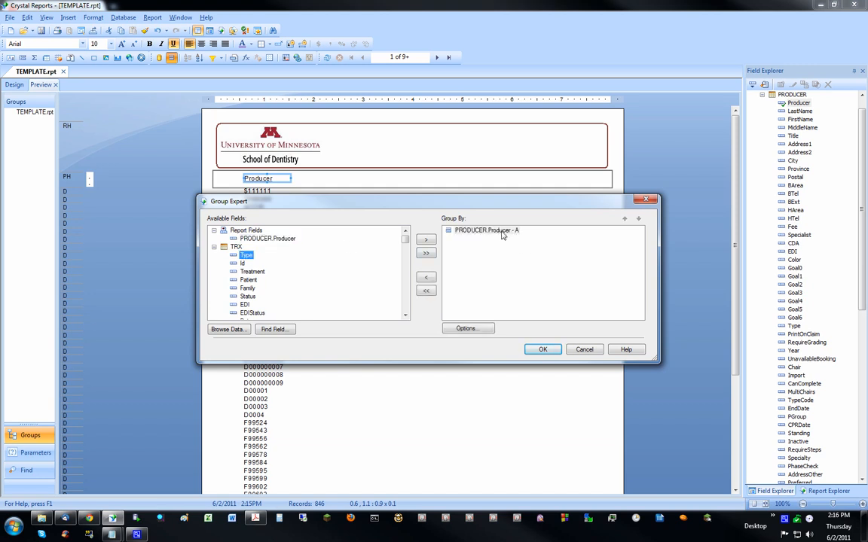
{"action": "mouse_move", "coordinate": [470, 235]}
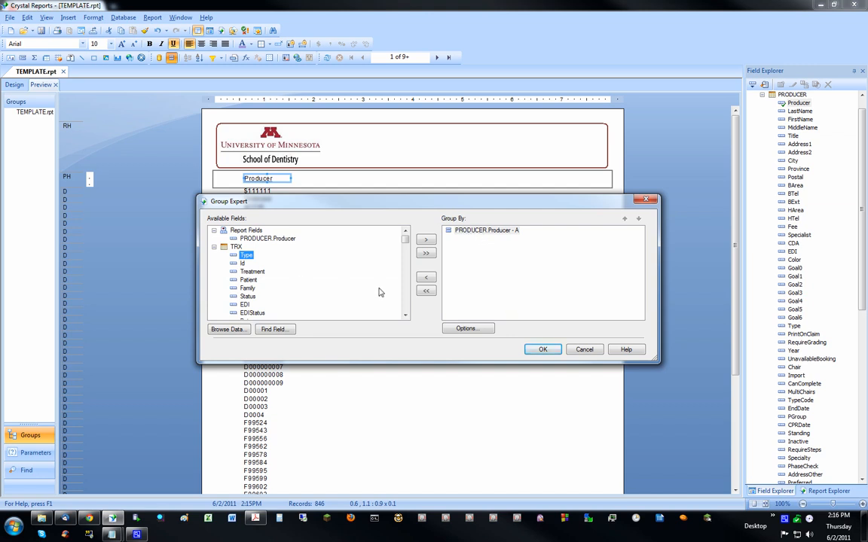
{"action": "scroll", "scroll_direction": "down", "scroll_amount": 3}
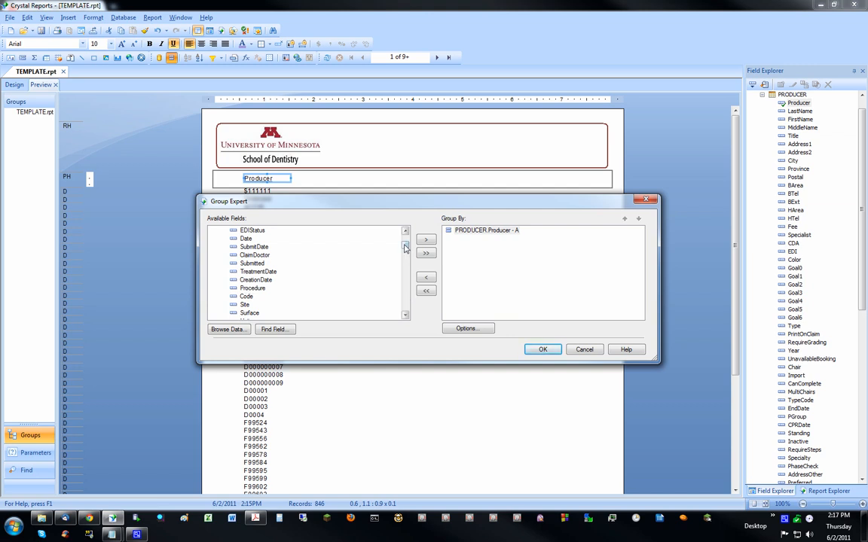
{"action": "left_click", "coordinate": [406, 241]}
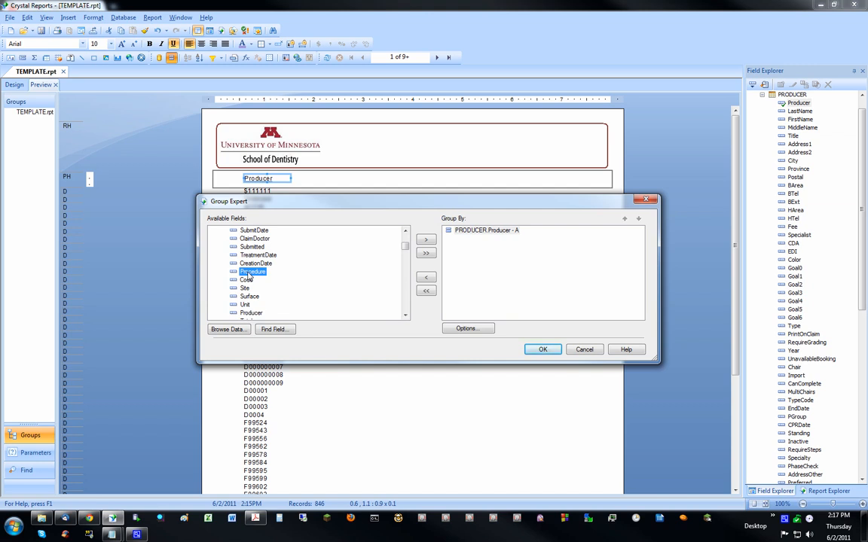
{"action": "left_click", "coordinate": [425, 238]}
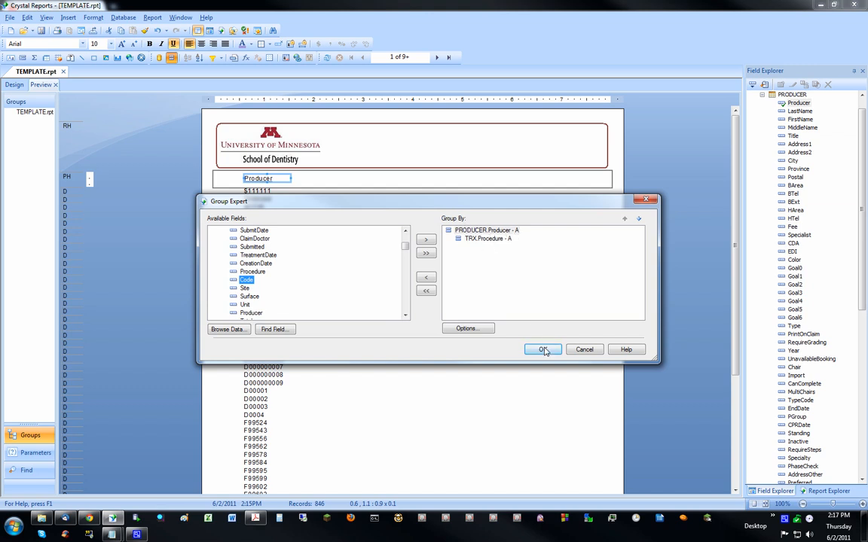
{"action": "left_click", "coordinate": [542, 350]}
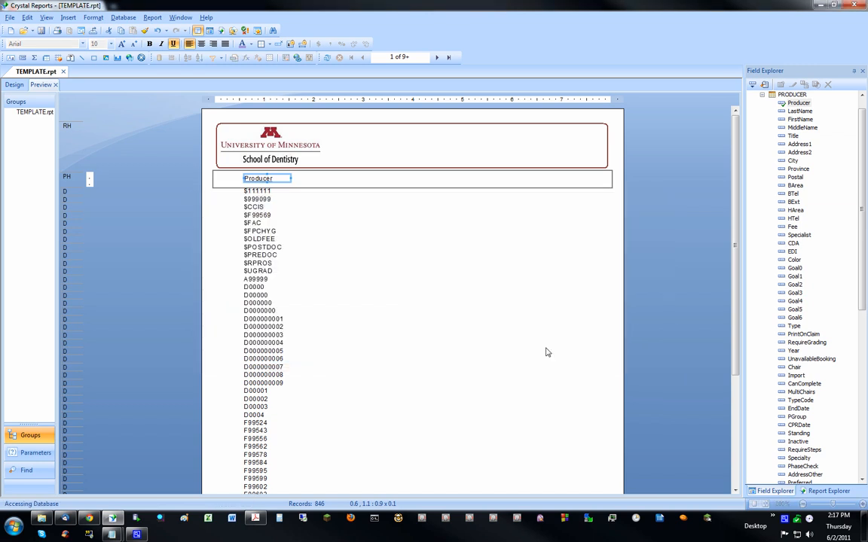
{"action": "mouse_move", "coordinate": [358, 283]}
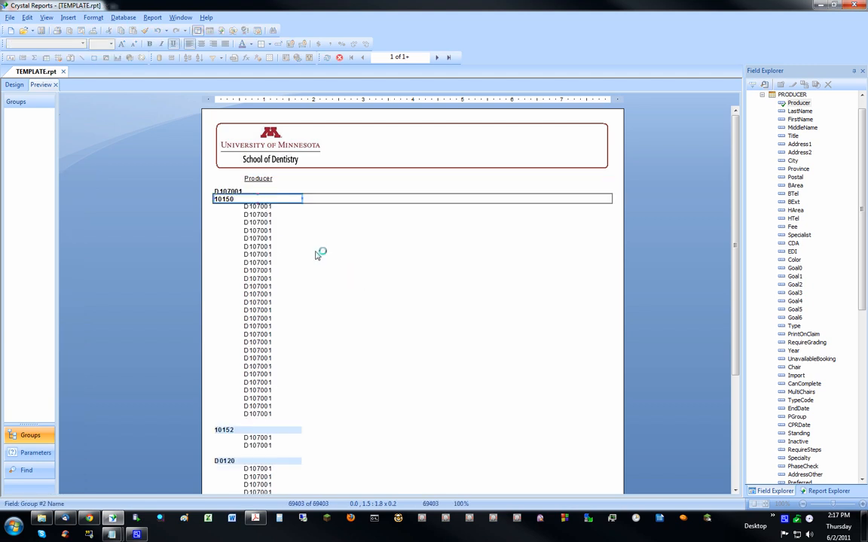
Show the group tree, then view the design layout with both group sections
{"action": "left_click", "coordinate": [13, 84]}
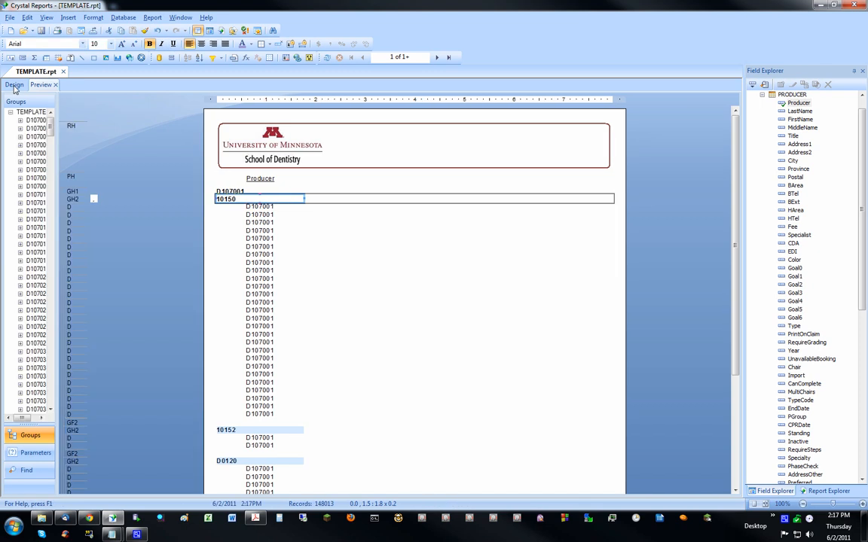
{"action": "left_click", "coordinate": [13, 85]}
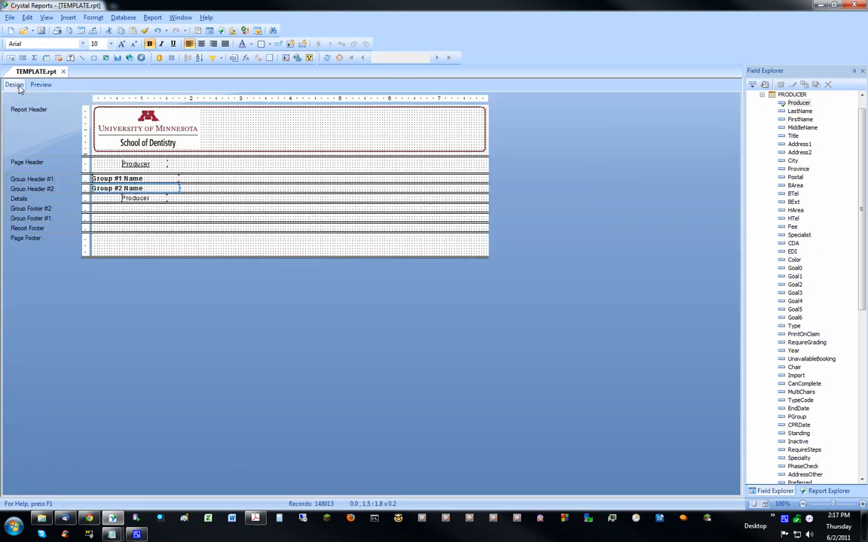
{"action": "mouse_move", "coordinate": [46, 218]}
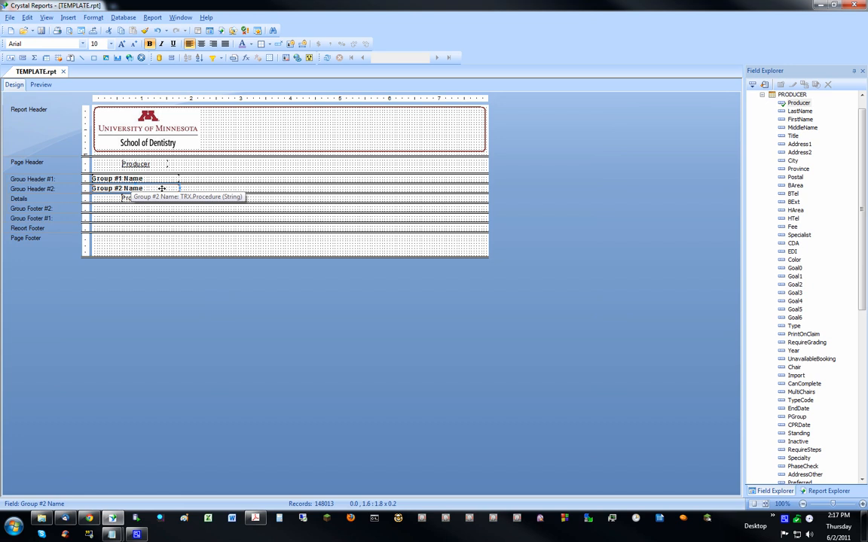
{"action": "mouse_move", "coordinate": [143, 178]}
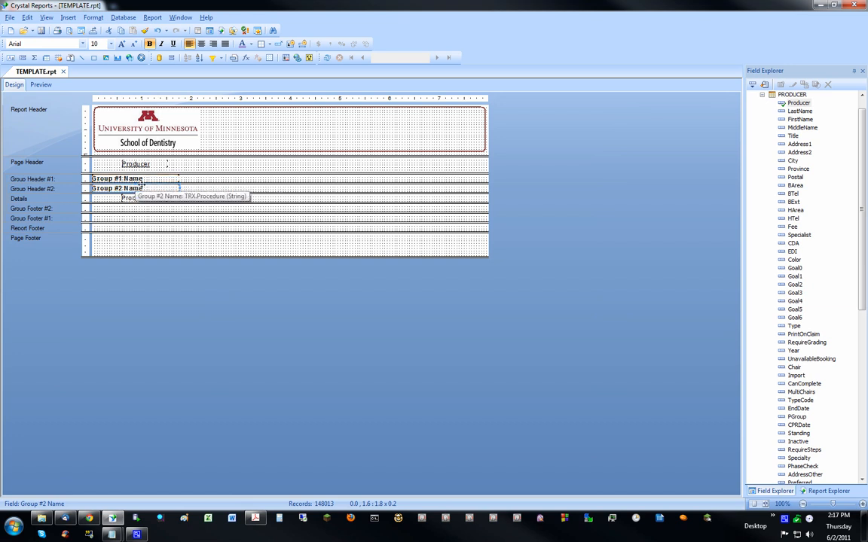
Return to the preview after checking the Group #2 Name field's source
{"action": "left_click", "coordinate": [41, 85]}
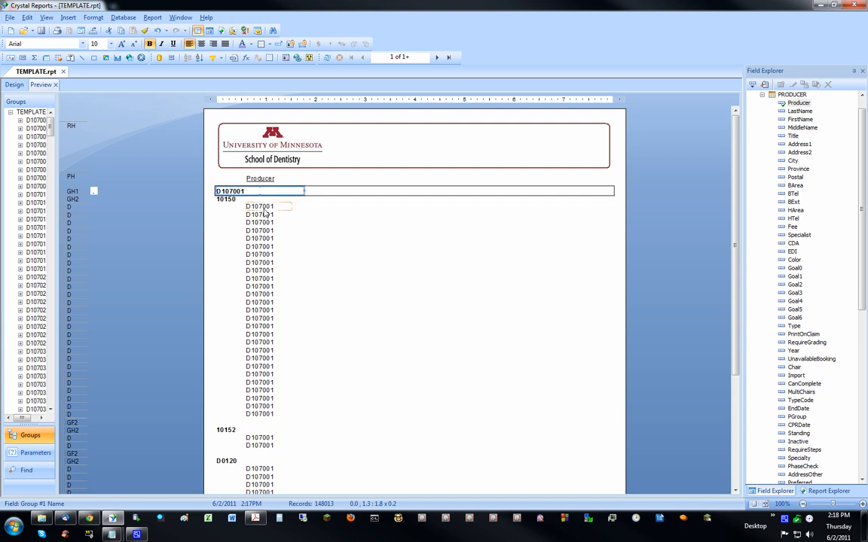
{"action": "mouse_move", "coordinate": [262, 204]}
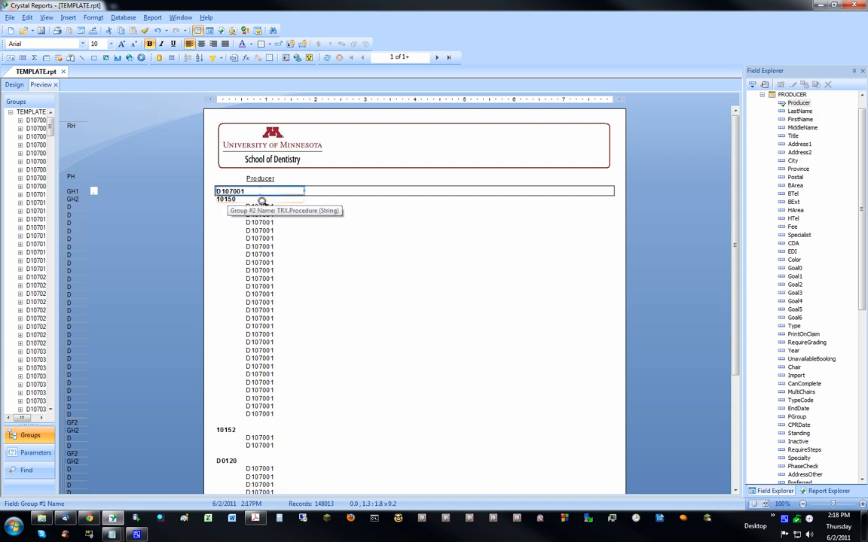
{"action": "mouse_move", "coordinate": [307, 265]}
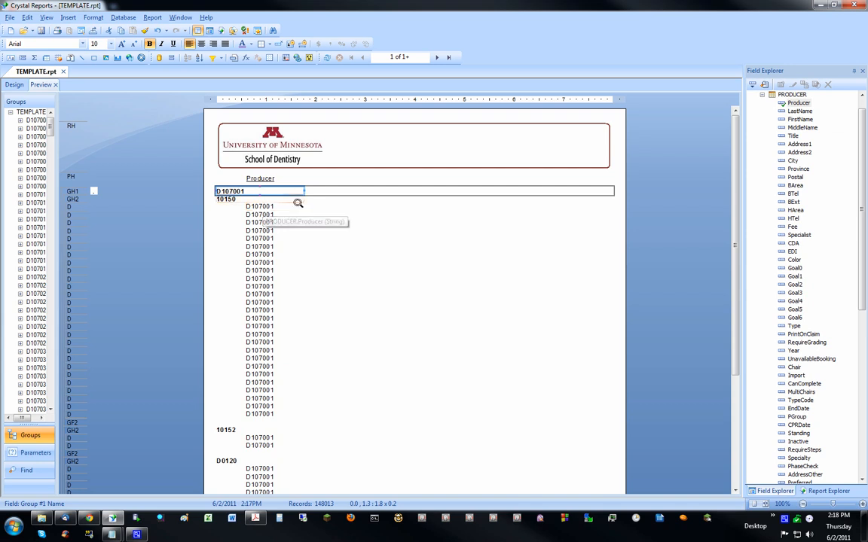
{"action": "mouse_move", "coordinate": [238, 235]}
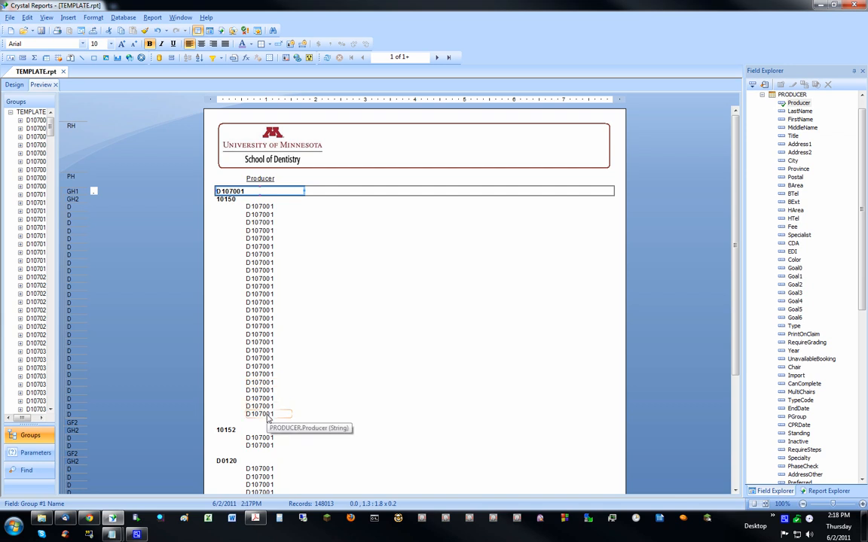
{"action": "mouse_move", "coordinate": [229, 199]}
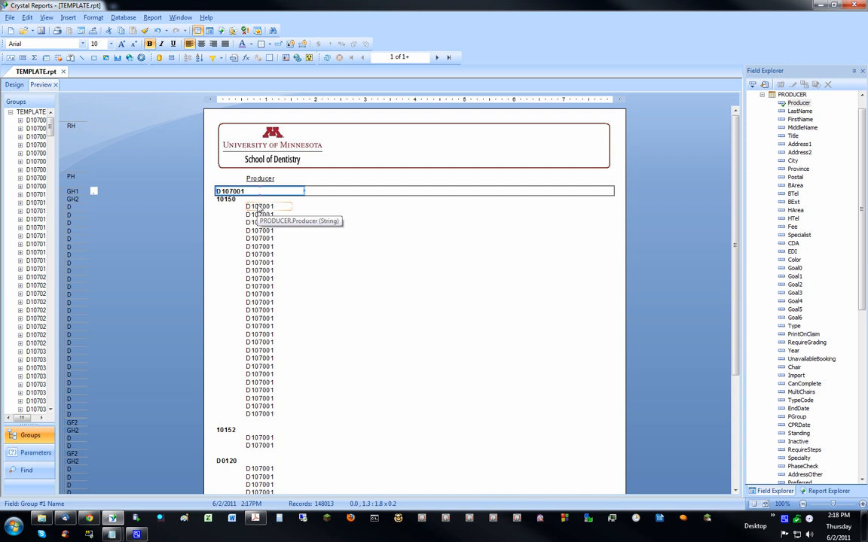
Suppress the Details records (No Drill-Down) and collapse the PRODUCER field list
{"action": "left_click", "coordinate": [259, 205]}
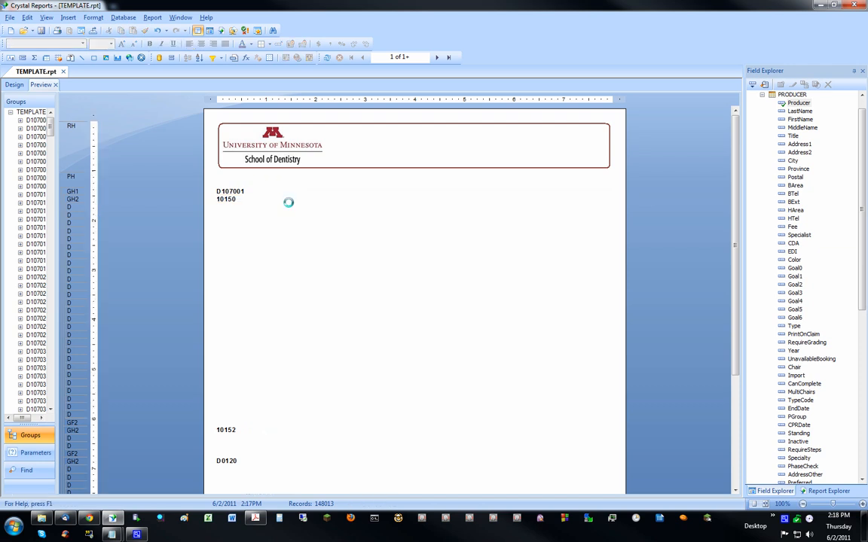
{"action": "left_click", "coordinate": [753, 93]}
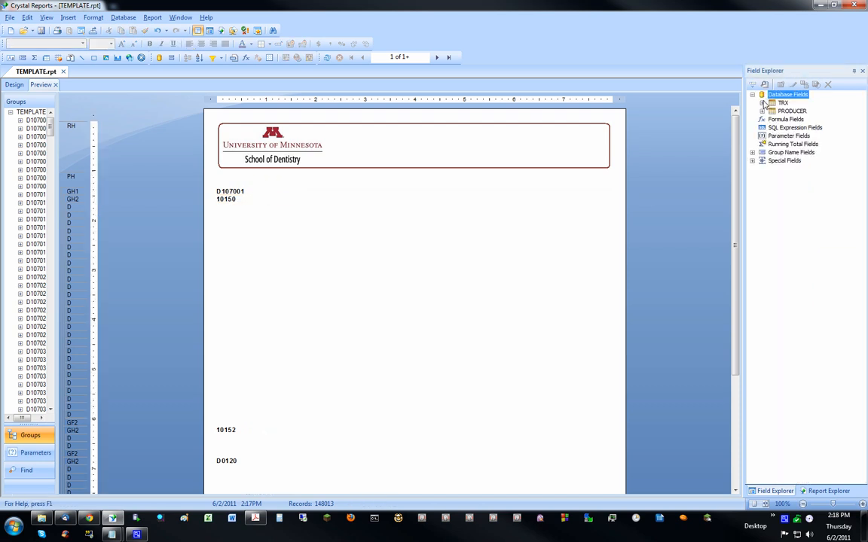
Expand the TRX table to place its ID field in Group Footer #2
{"action": "left_click", "coordinate": [762, 103]}
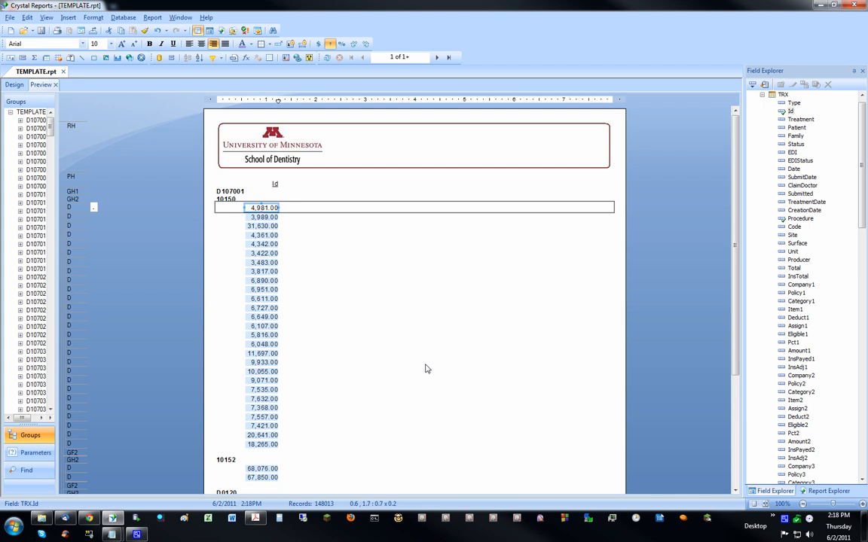
{"action": "mouse_move", "coordinate": [385, 363]}
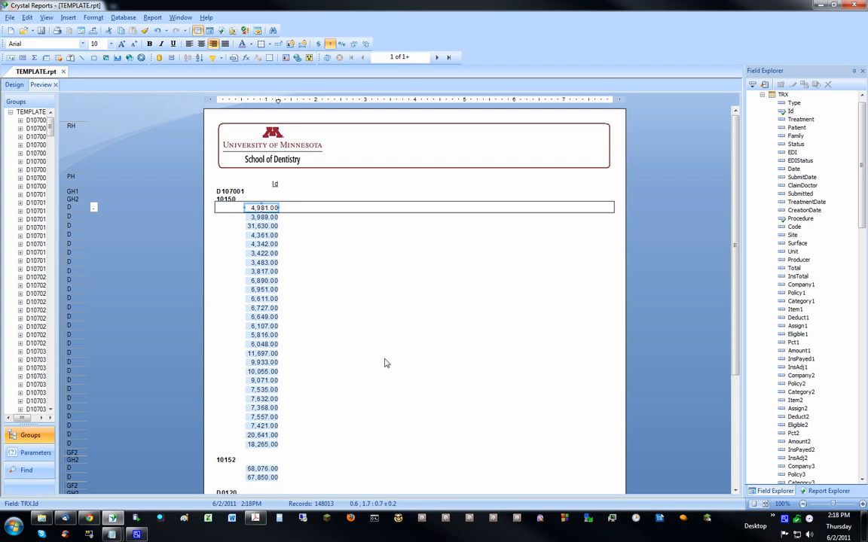
{"action": "mouse_move", "coordinate": [262, 217]}
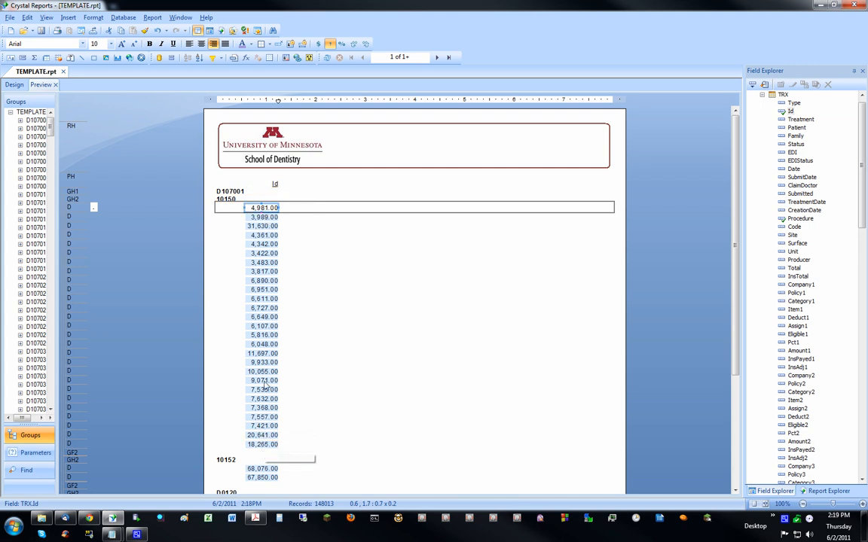
{"action": "mouse_move", "coordinate": [287, 235]}
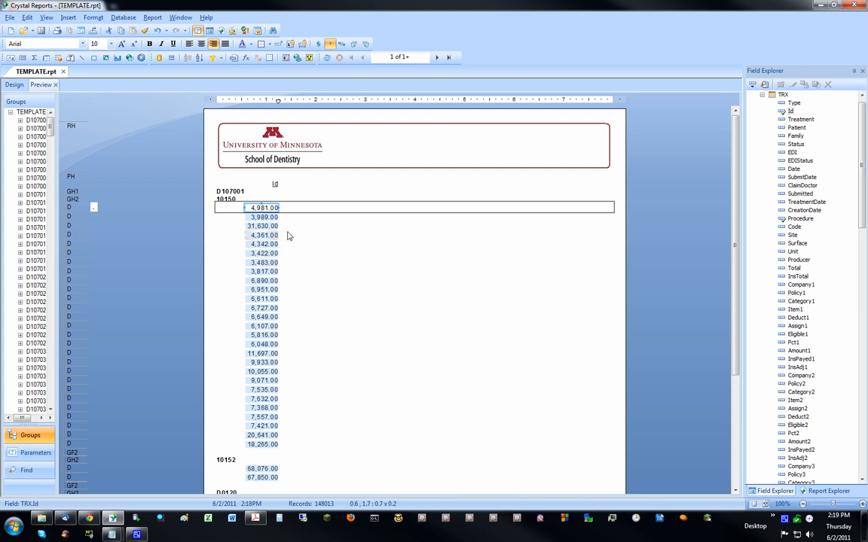
{"action": "mouse_move", "coordinate": [259, 208]}
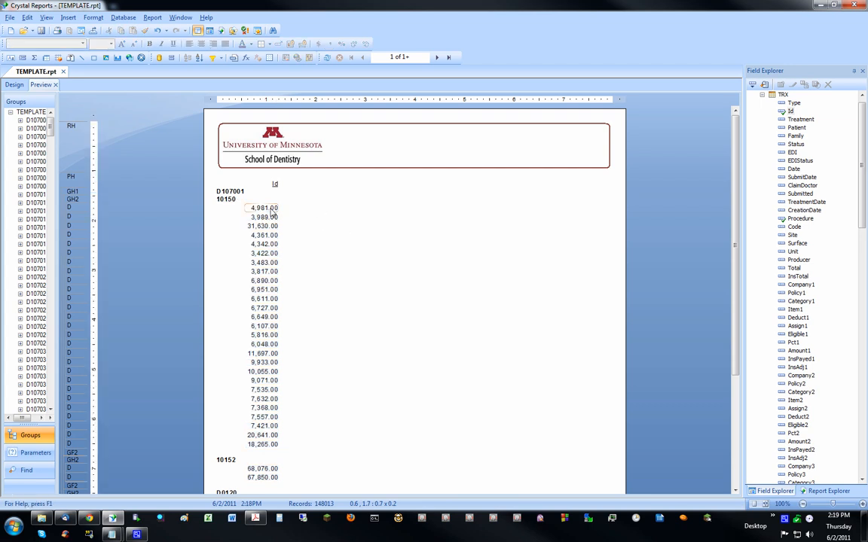
{"action": "left_click", "coordinate": [263, 208]}
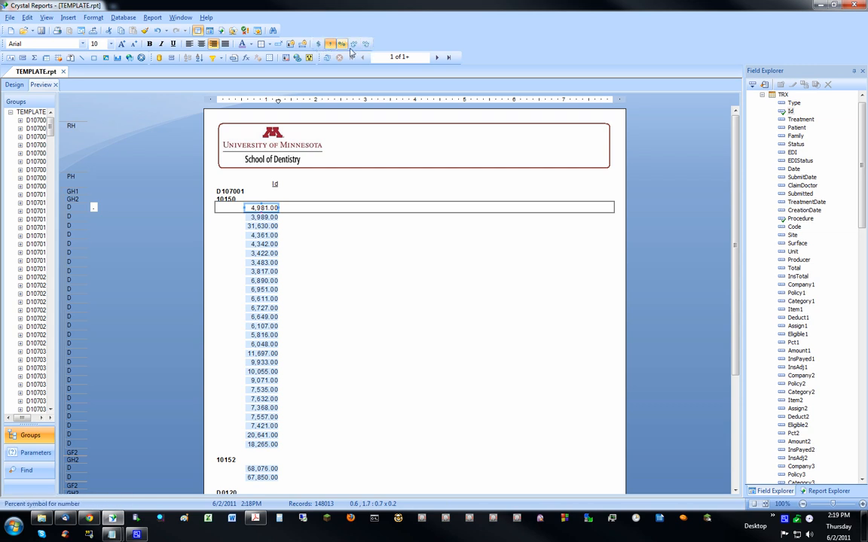
{"action": "mouse_move", "coordinate": [368, 42]}
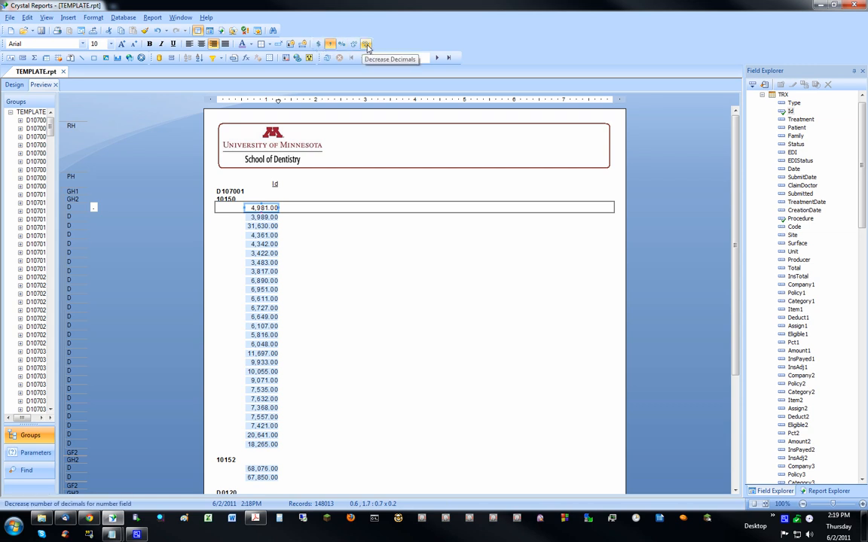
{"action": "left_click", "coordinate": [366, 42]}
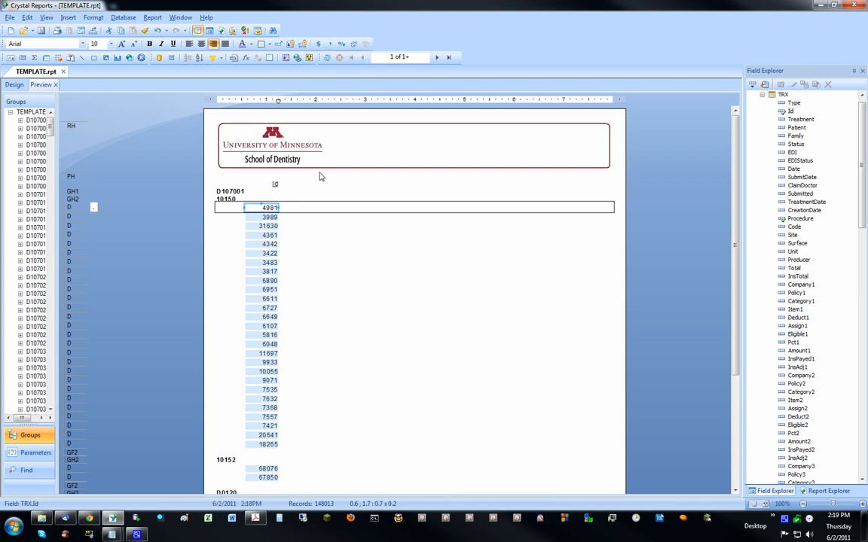
{"action": "left_click", "coordinate": [320, 42]}
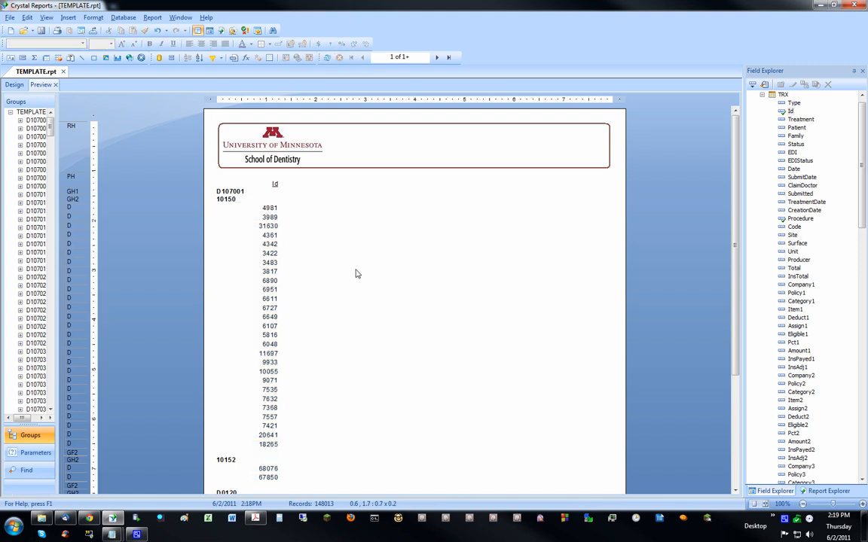
{"action": "mouse_move", "coordinate": [271, 208]}
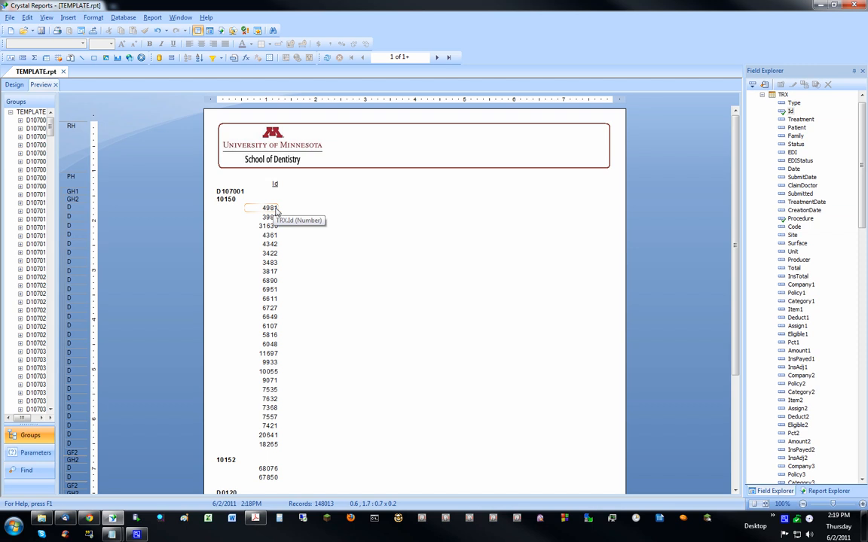
{"action": "mouse_move", "coordinate": [313, 242]}
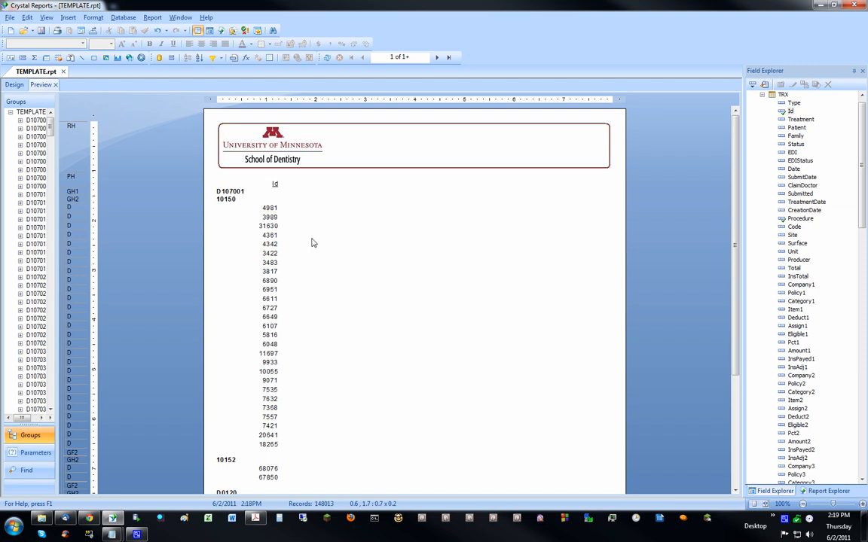
{"action": "mouse_move", "coordinate": [307, 240]}
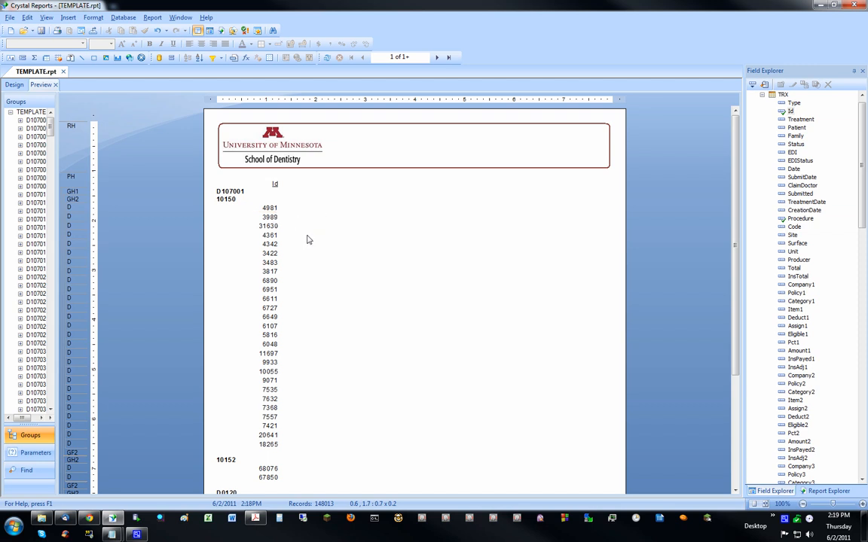
Show short section names in Design and drag the ID field from Details into GF2
{"action": "left_click", "coordinate": [14, 85]}
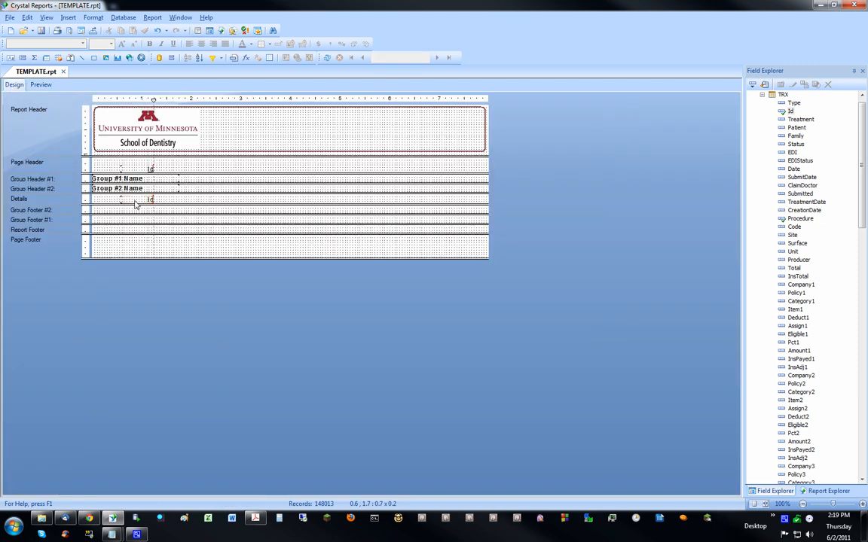
{"action": "mouse_move", "coordinate": [151, 199]}
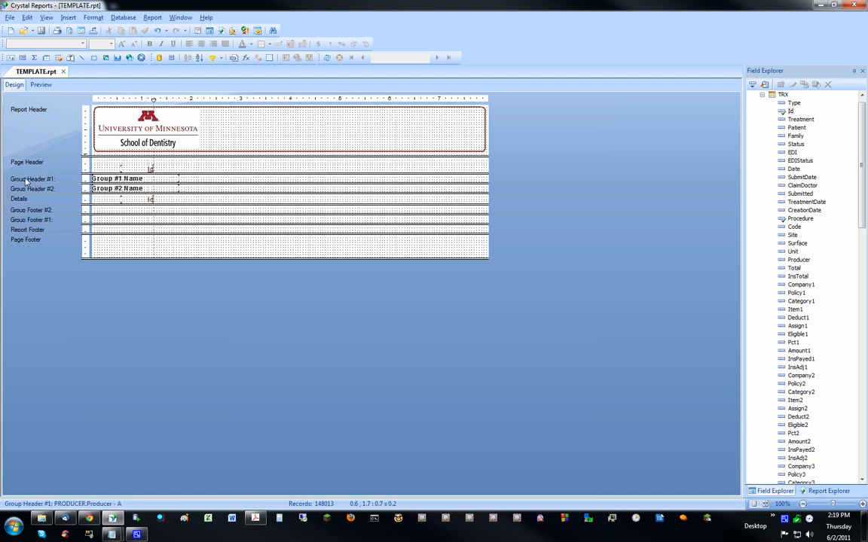
{"action": "right_click", "coordinate": [30, 178]}
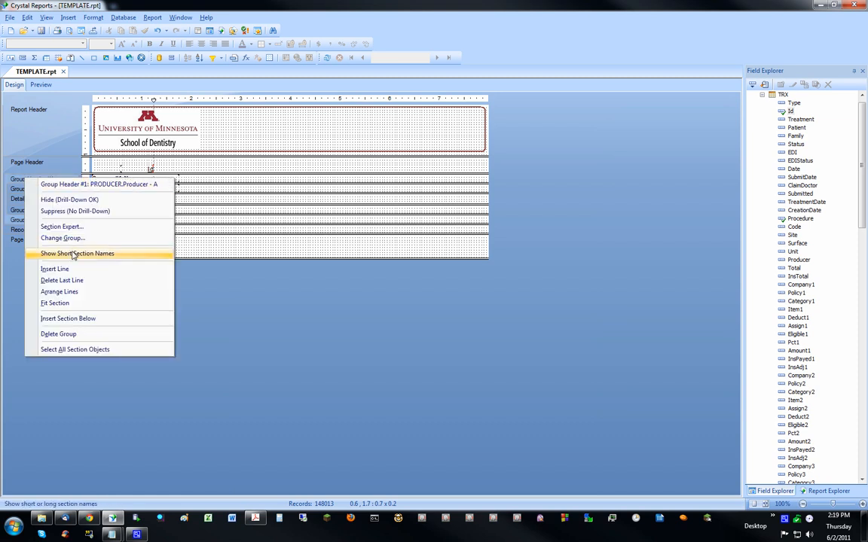
{"action": "left_click", "coordinate": [79, 254]}
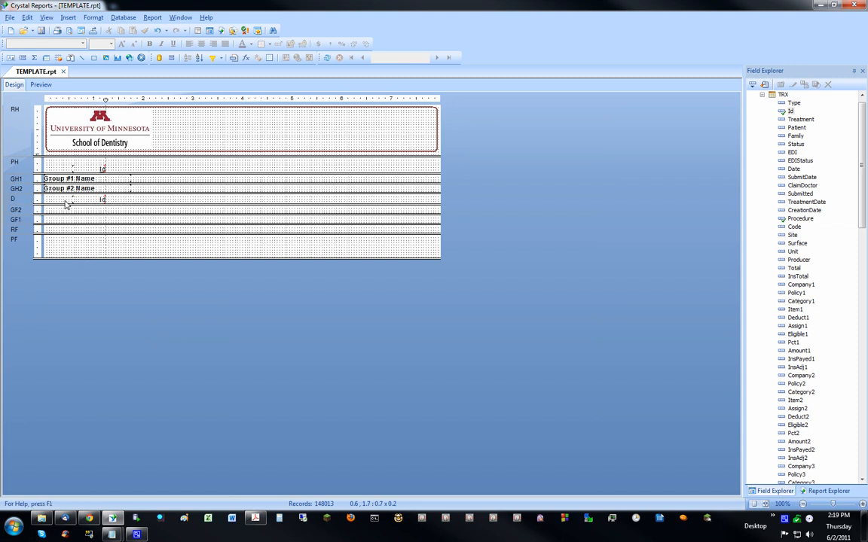
{"action": "mouse_move", "coordinate": [103, 198]}
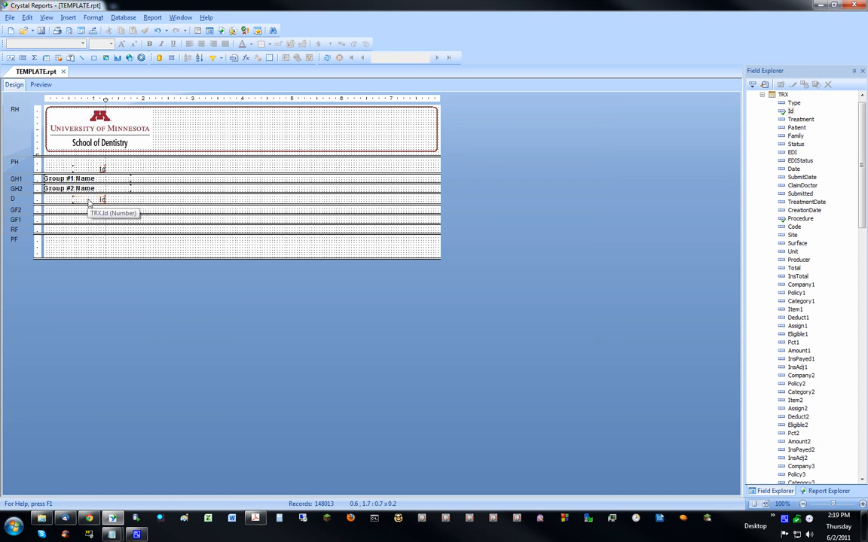
{"action": "left_click_drag", "start_coordinate": [103, 199], "coordinate": [87, 211]}
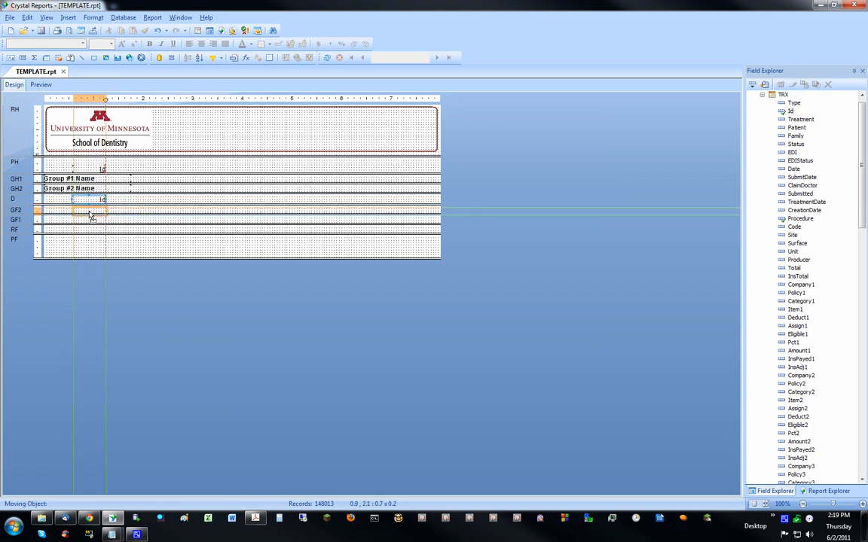
{"action": "left_click_drag", "start_coordinate": [89, 211], "coordinate": [150, 211]}
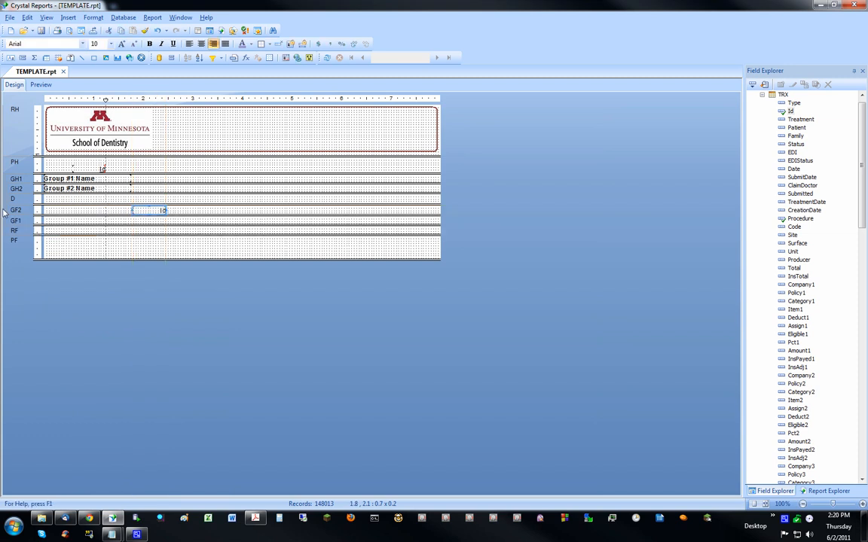
{"action": "mouse_move", "coordinate": [15, 220]}
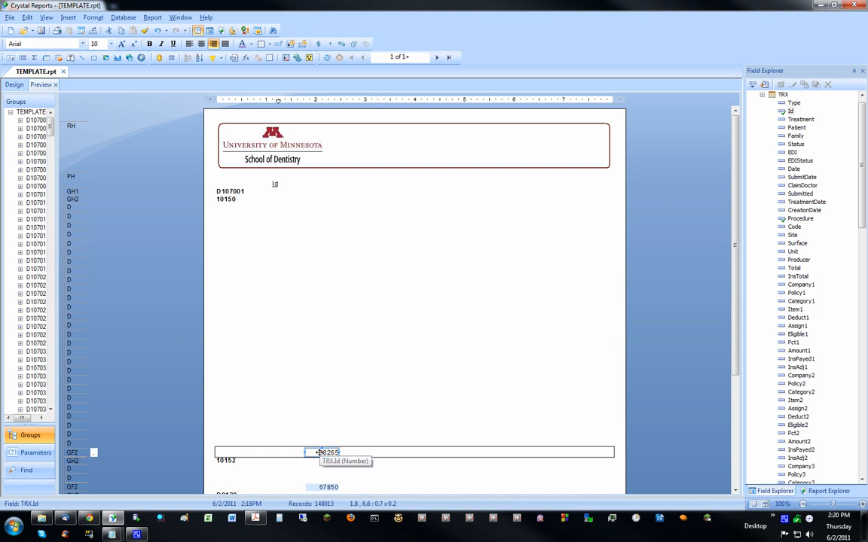
{"action": "mouse_move", "coordinate": [455, 380]}
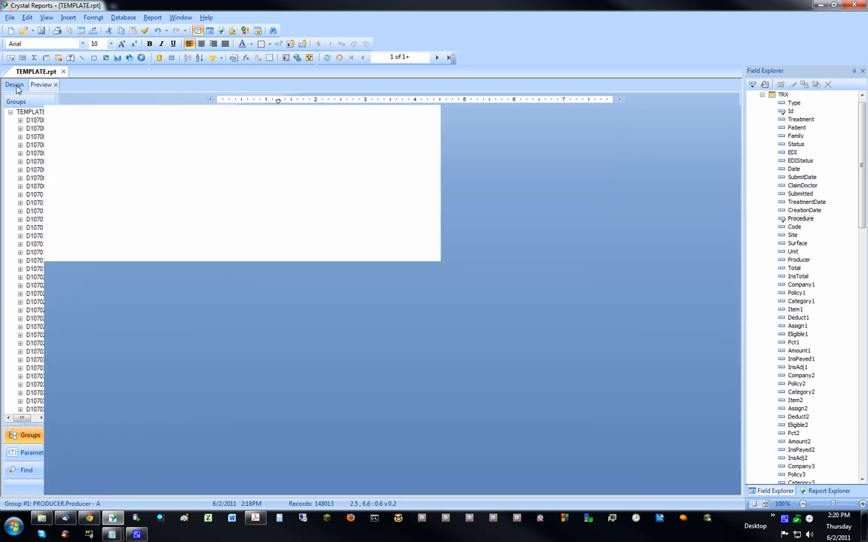
Remove vertical guidelines and preview the report showing each procedure beside its ID
{"action": "right_click", "coordinate": [12, 199]}
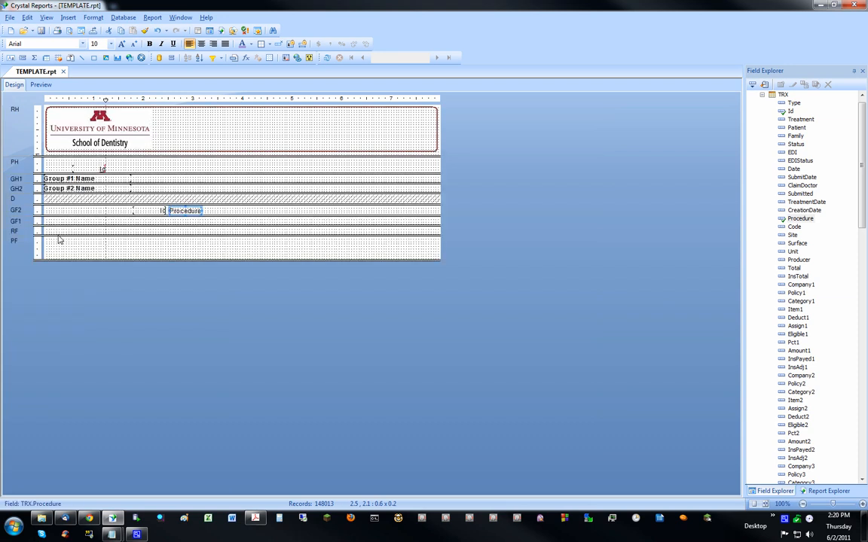
{"action": "mouse_move", "coordinate": [229, 202]}
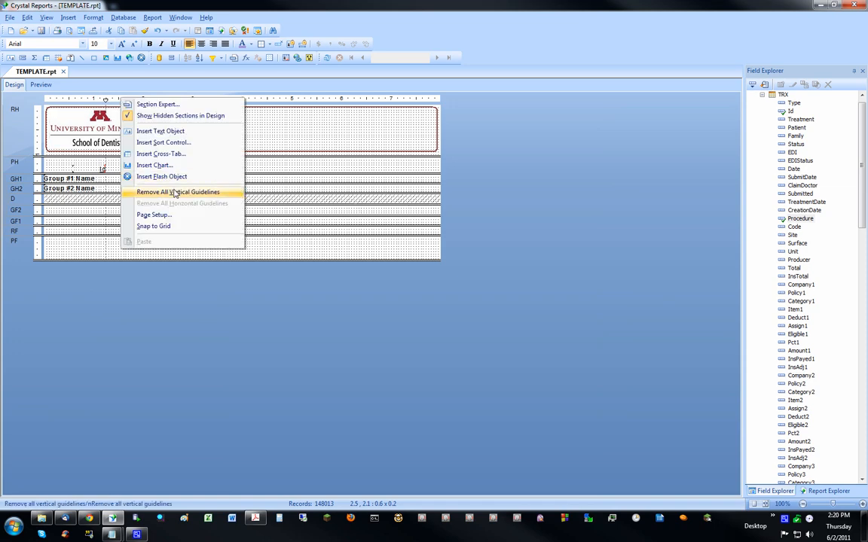
{"action": "left_click", "coordinate": [41, 84]}
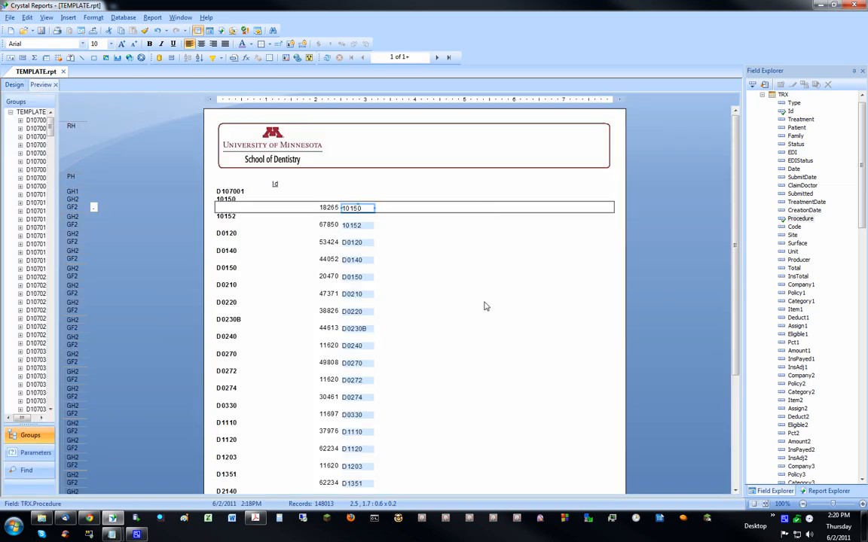
{"action": "mouse_move", "coordinate": [259, 190]}
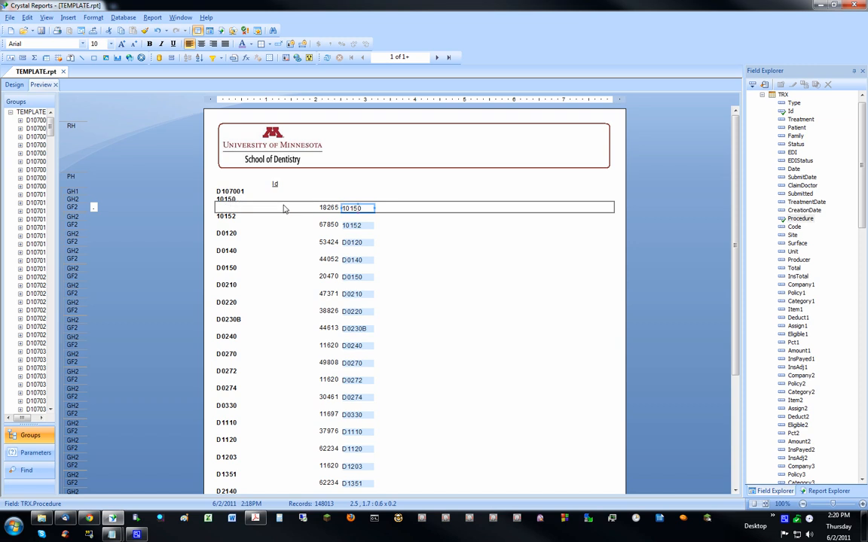
{"action": "mouse_move", "coordinate": [260, 296]}
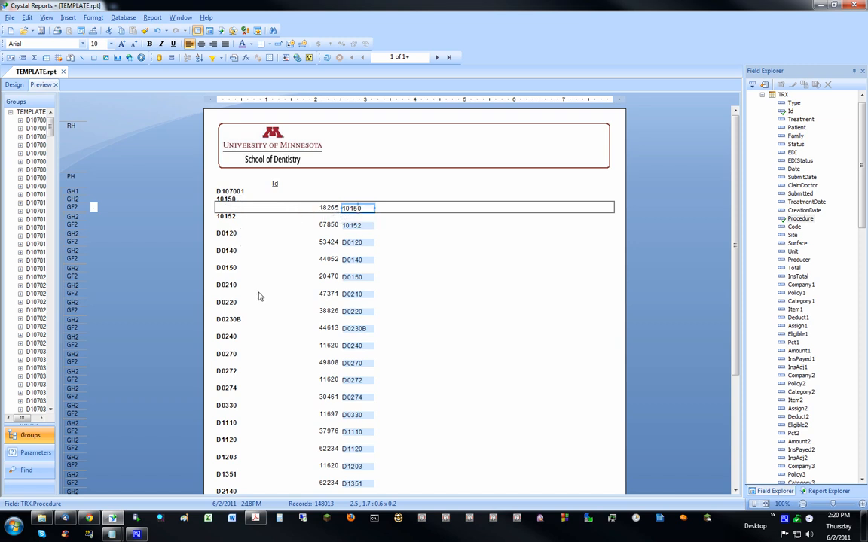
{"action": "scroll", "scroll_direction": "down", "scroll_amount": 3}
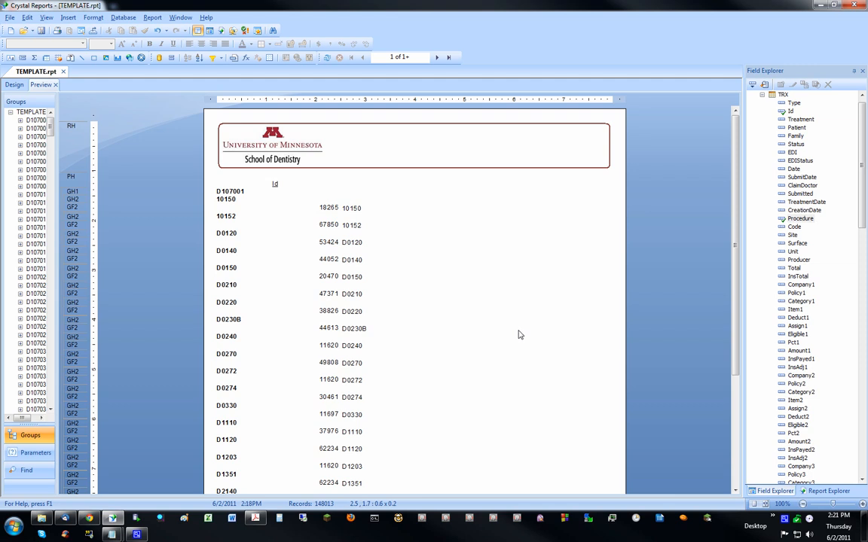
{"action": "mouse_move", "coordinate": [257, 211]}
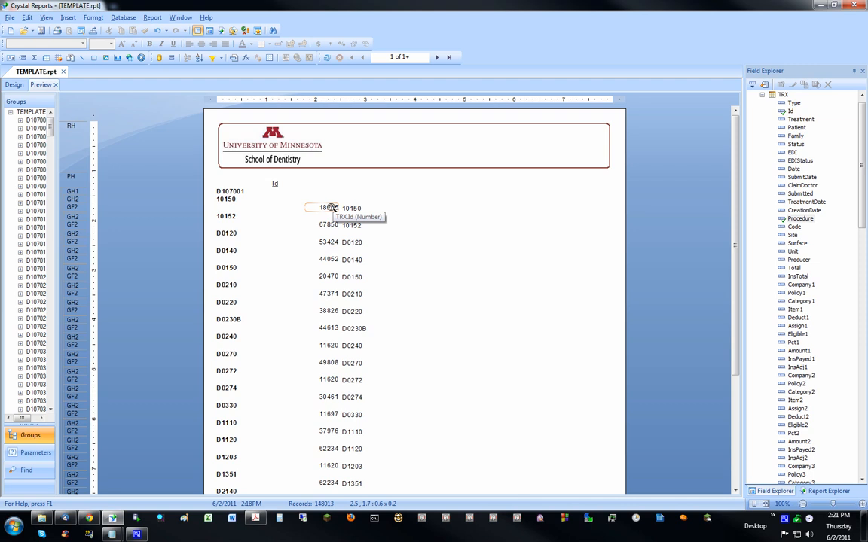
{"action": "left_click", "coordinate": [359, 208]}
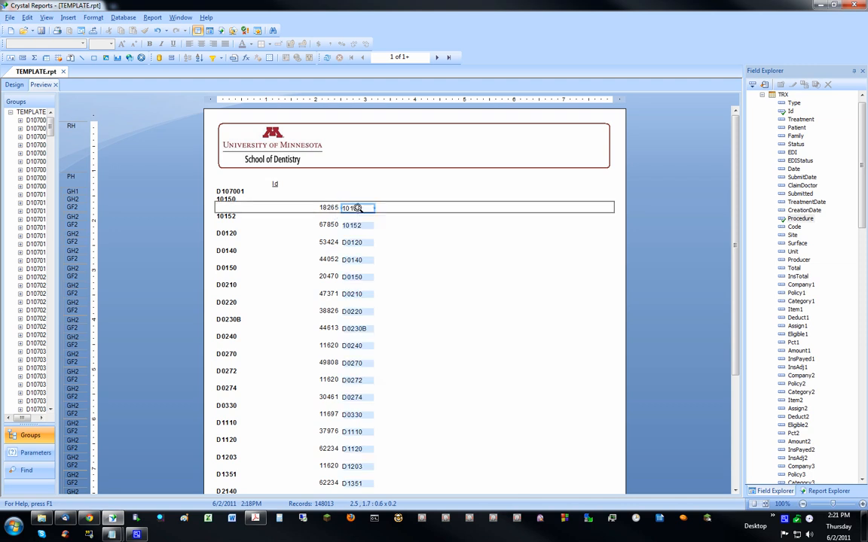